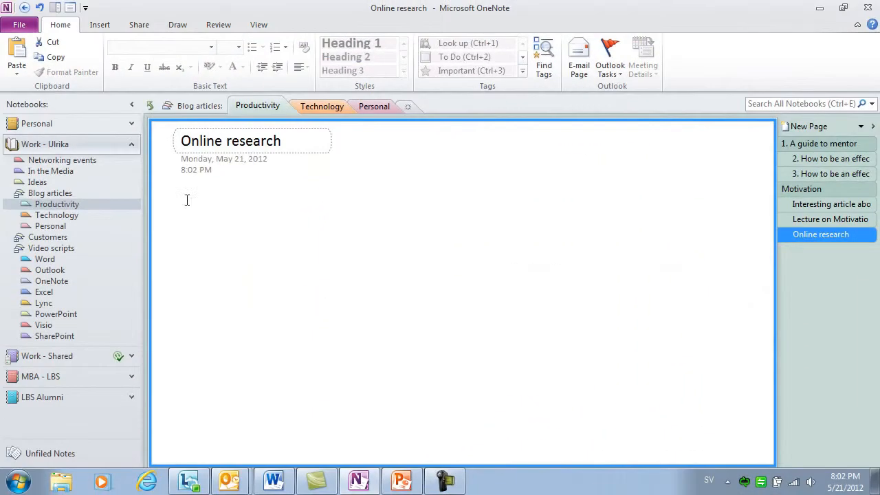
Start a note on the Online research page and dock OneNote to the desktop from View
click(209, 201)
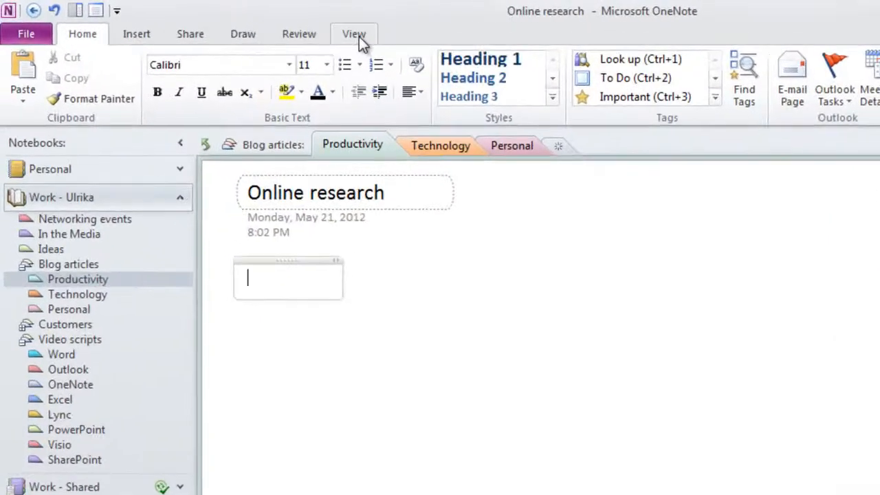
click(354, 33)
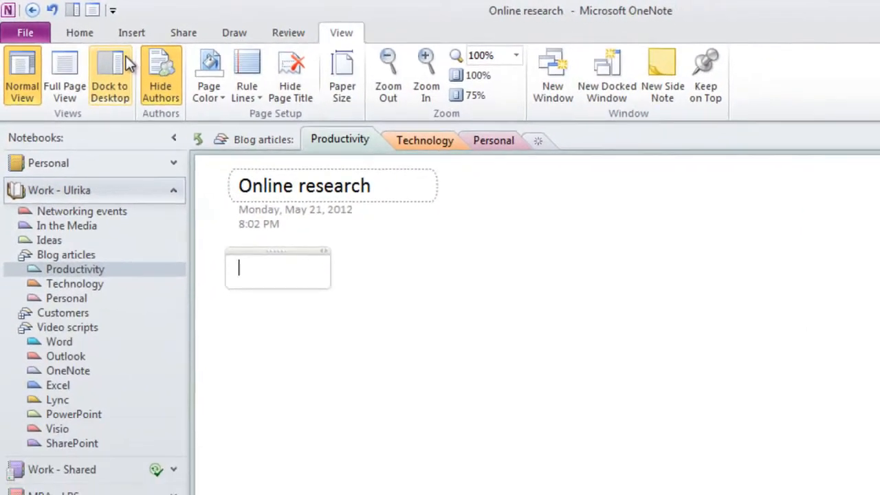
click(110, 69)
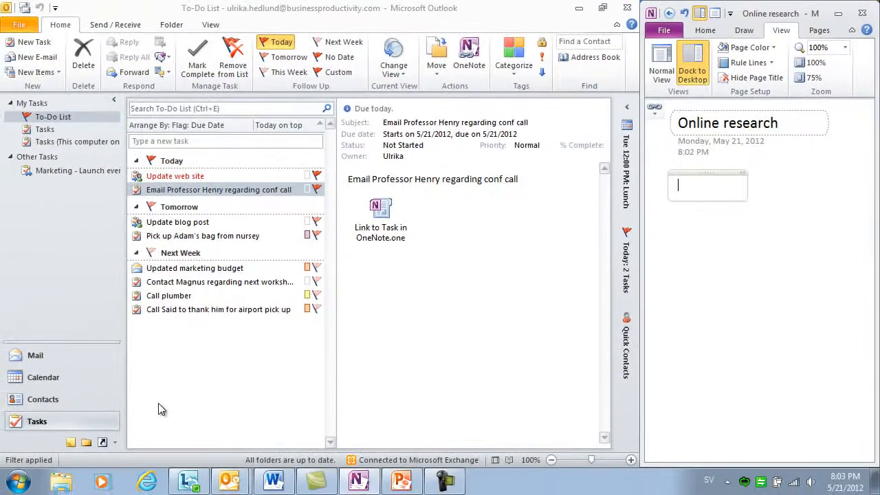
mouse_move(164, 440)
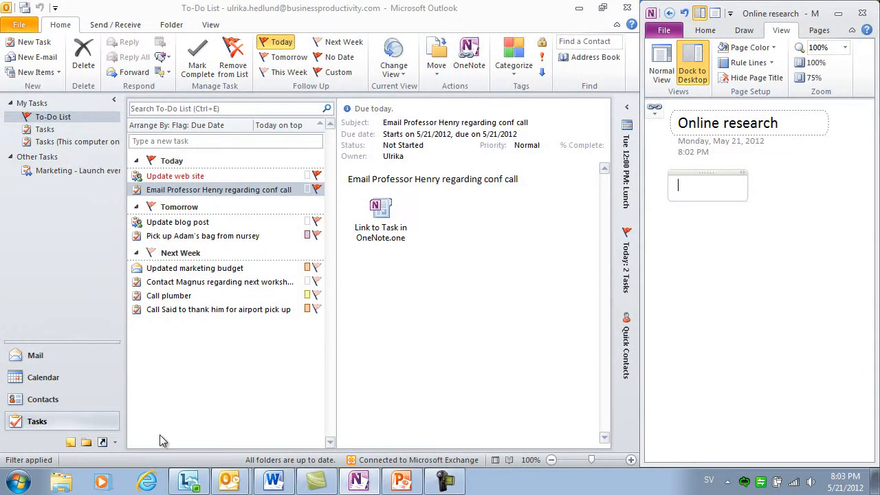
Switch to Internet Explorer and open the Motivation – Wikipedia result from Bing
click(146, 481)
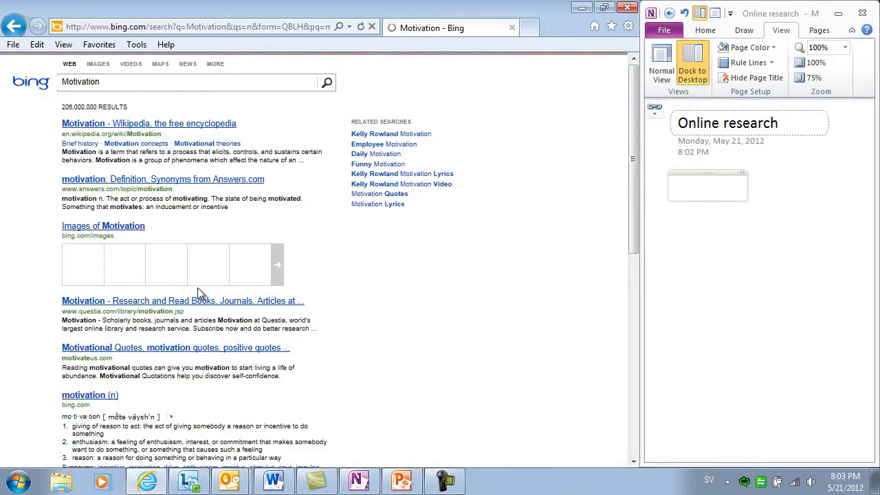
click(149, 124)
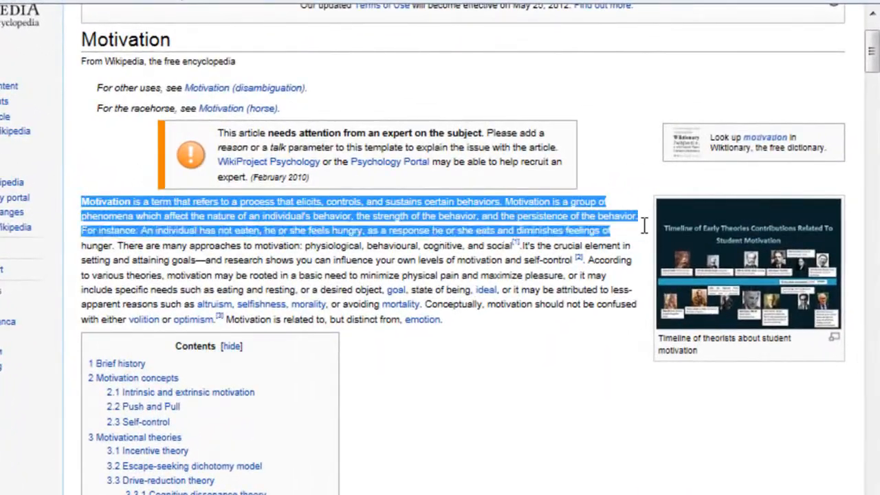
Copy the selected Wikipedia definition and paste it into the docked OneNote note
right_click(643, 227)
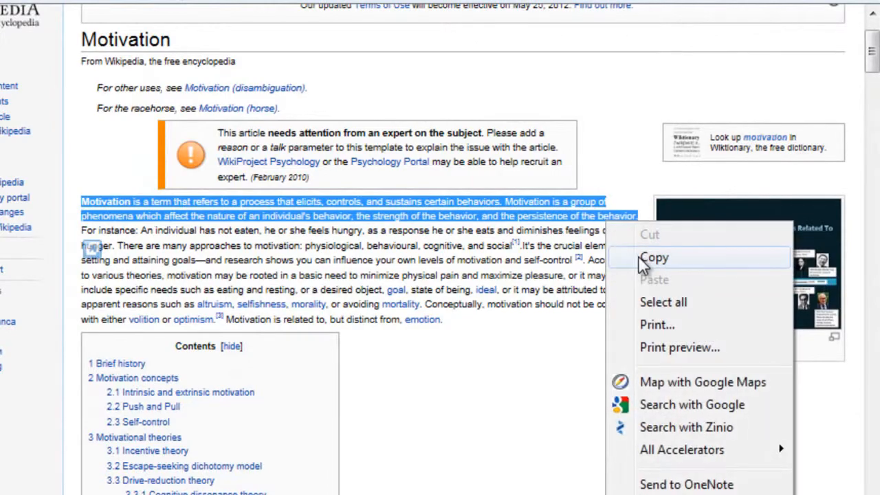
click(654, 257)
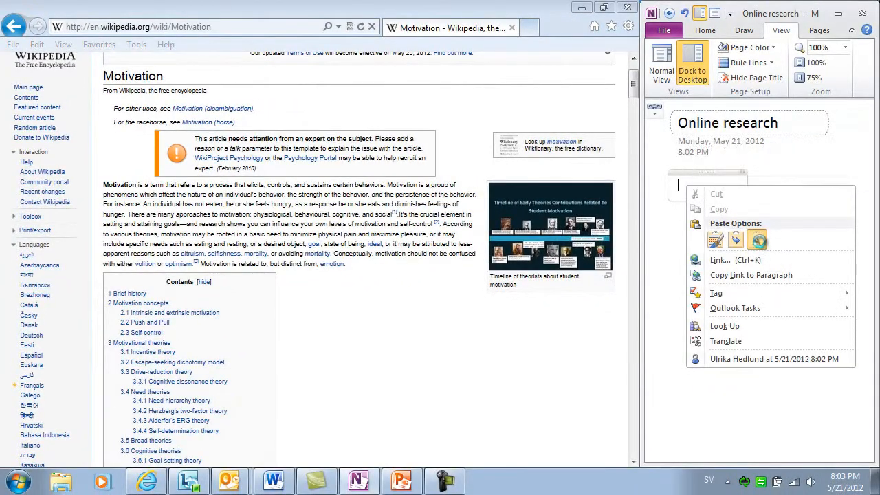
click(715, 239)
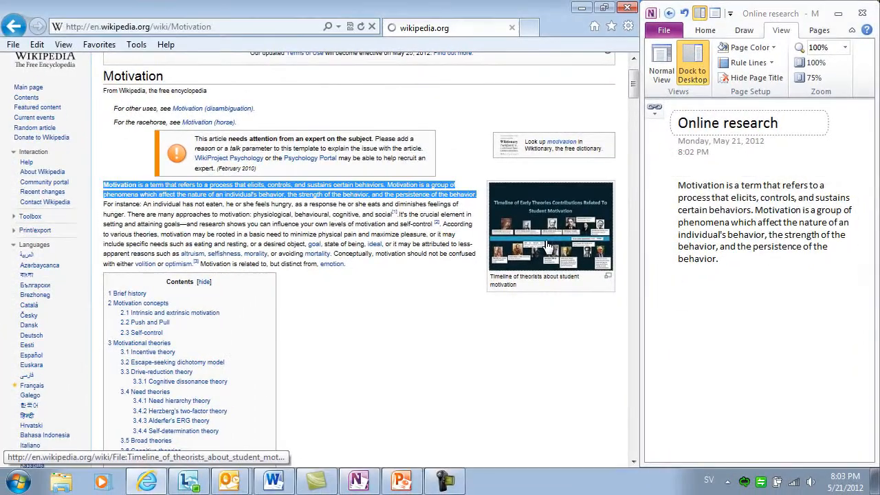
Capture the Wikipedia theorists timeline image as a screen clipping below the definition
click(550, 226)
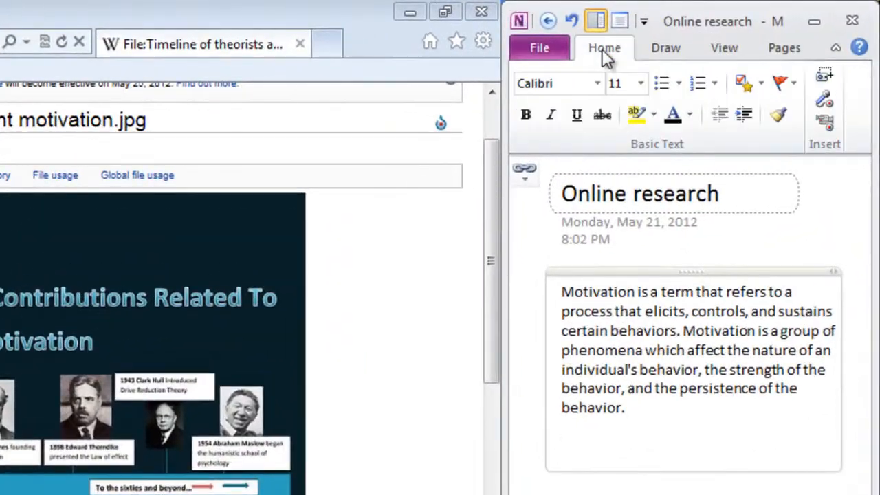
mouse_move(825, 75)
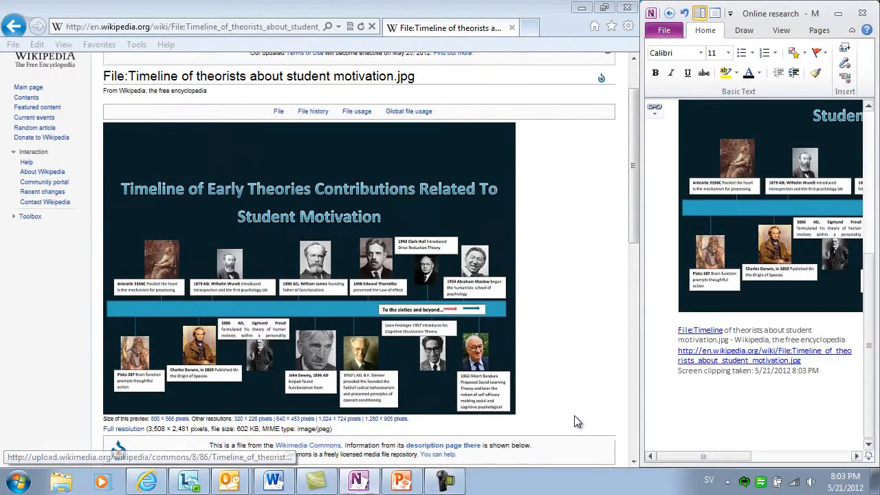
click(702, 415)
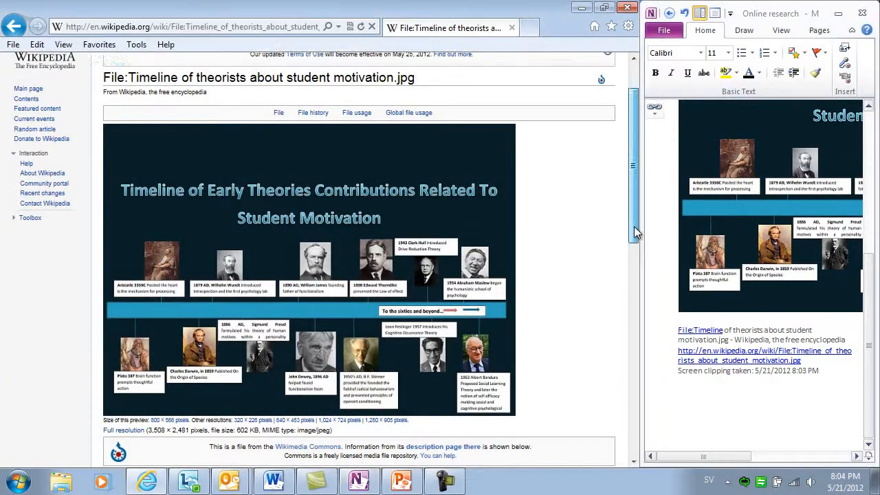
scroll(up, 3)
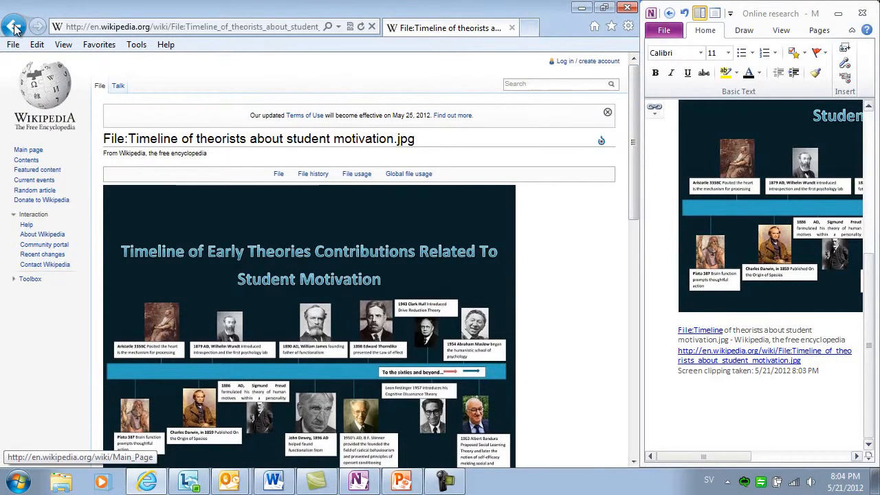
Return to the Bing results and open the PickTheBrain Increase Motivation article's tips list
click(15, 27)
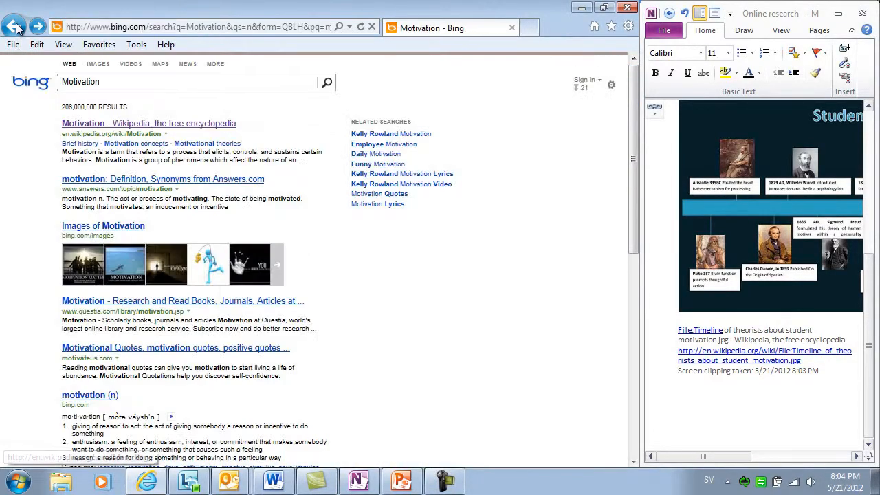
scroll(down, 3)
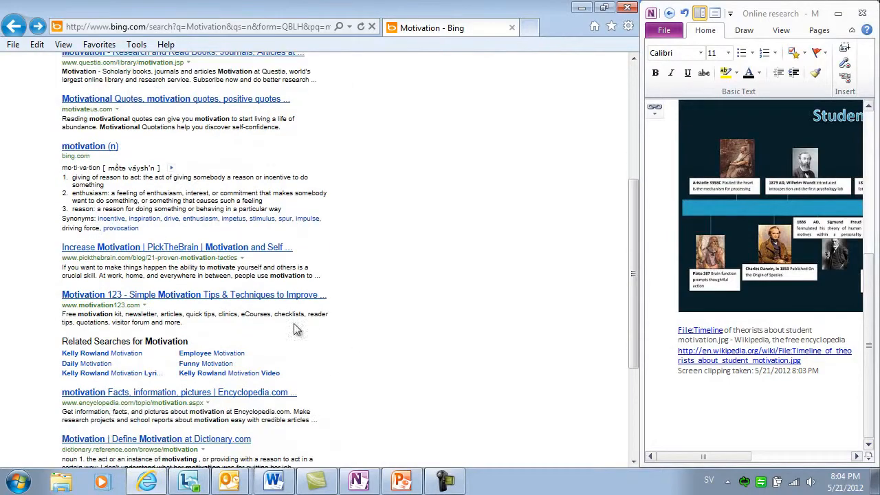
click(176, 248)
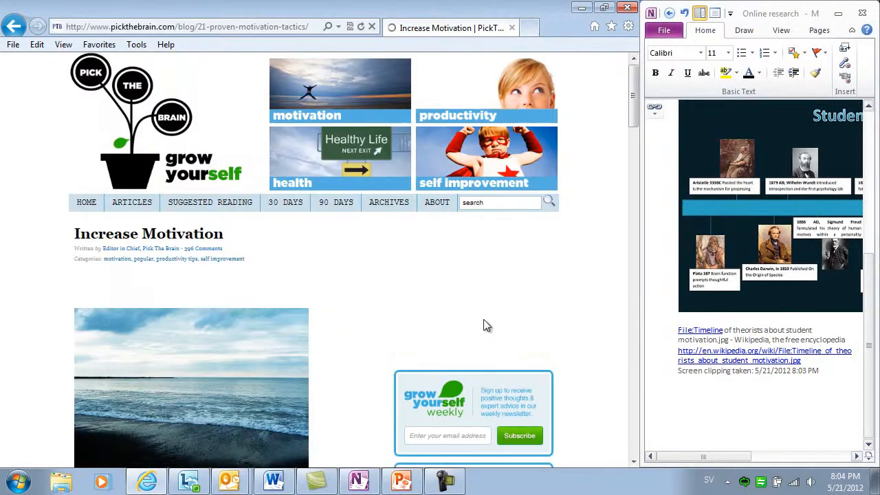
scroll(down, 3)
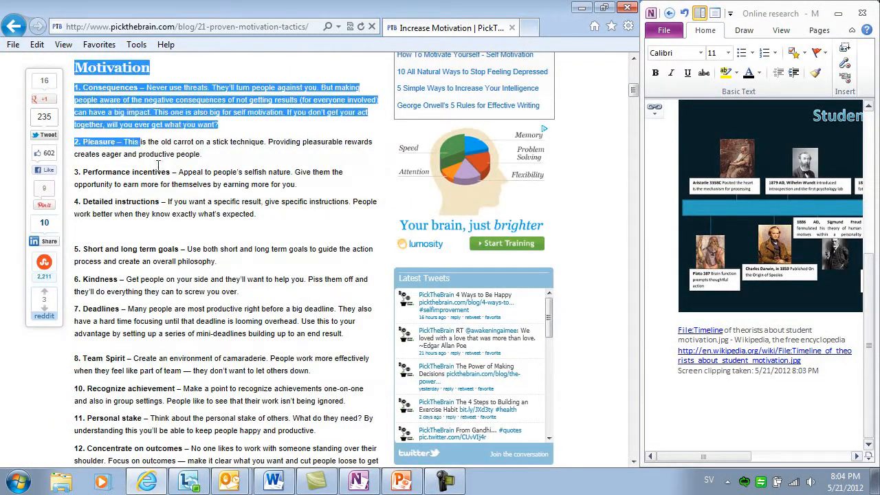
scroll(down, 3)
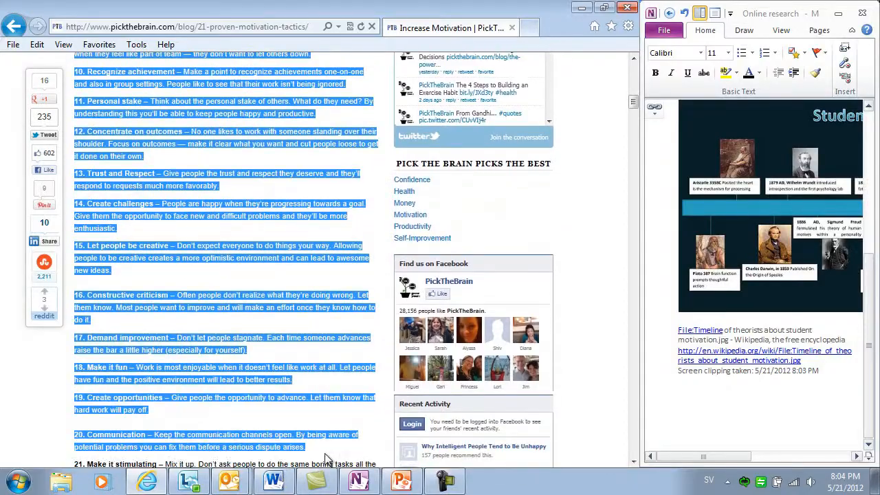